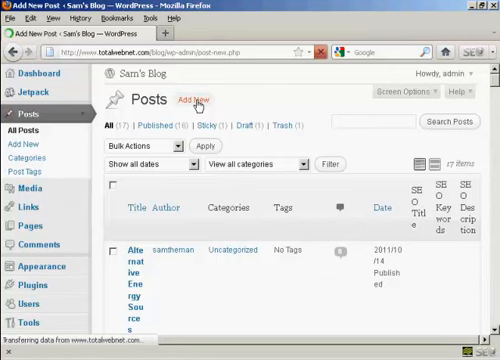
Start a new post and title it 'A Private Post'.
{"action": "left_click", "coordinate": [192, 96]}
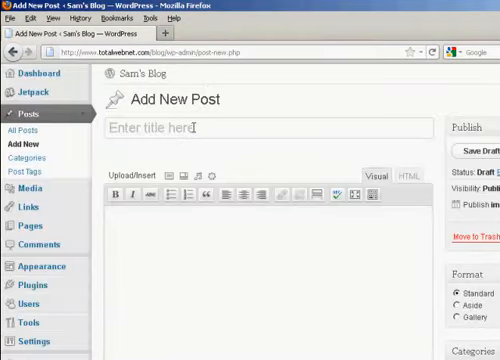
{"action": "type", "text": "A"}
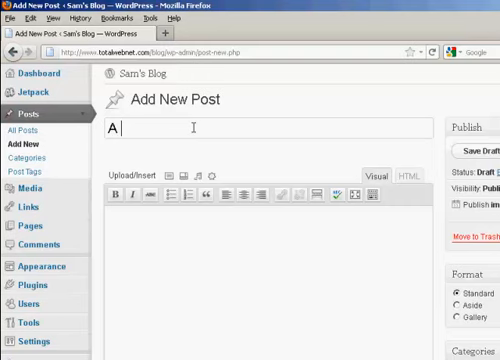
{"action": "type", "text": "Private"}
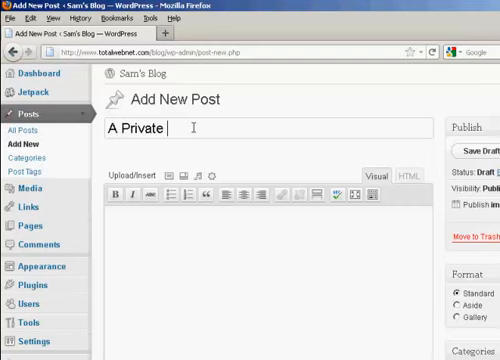
{"action": "type", "text": "Post"}
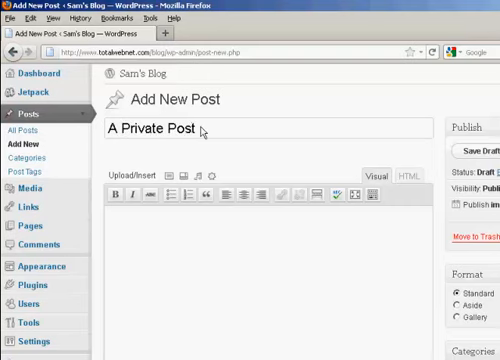
Write the post body 'Not everyone can see this!!!'.
{"action": "left_click", "coordinate": [120, 218]}
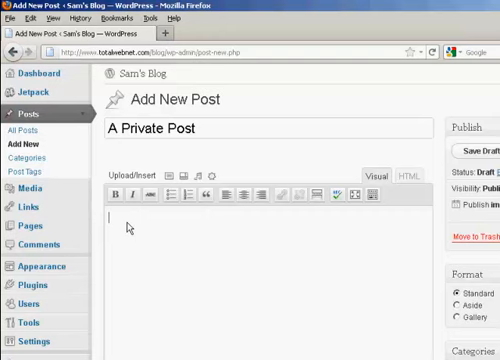
{"action": "type", "text": "Not"}
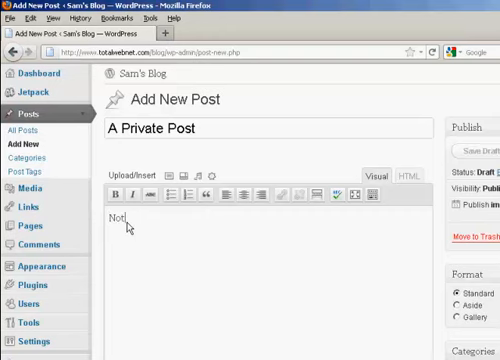
{"action": "type", "text": "everyone can s"}
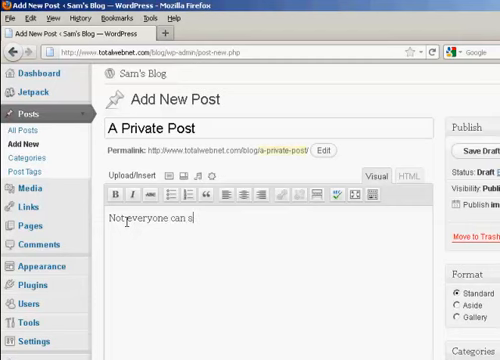
{"action": "type", "text": "ee th"}
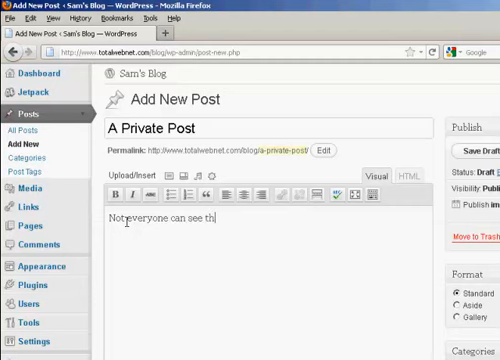
{"action": "type", "text": "is!!!"}
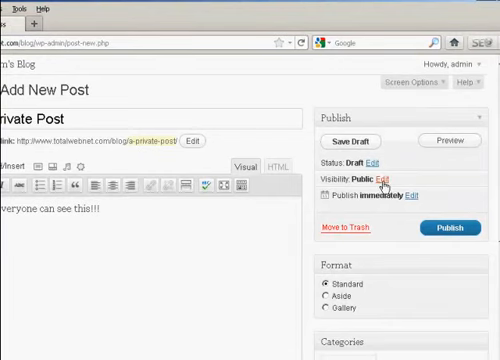
Change the post's visibility from public to Password protected.
{"action": "left_click", "coordinate": [384, 178]}
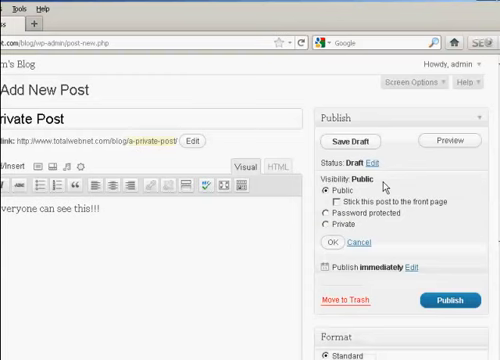
{"action": "mouse_move", "coordinate": [398, 222]}
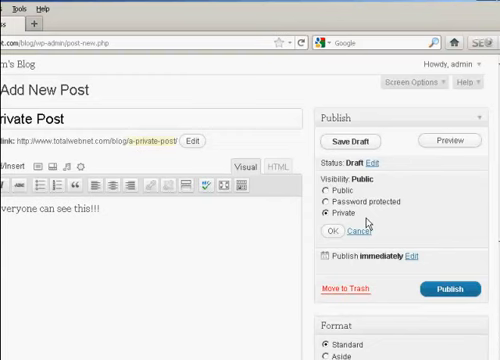
{"action": "left_click", "coordinate": [332, 204]}
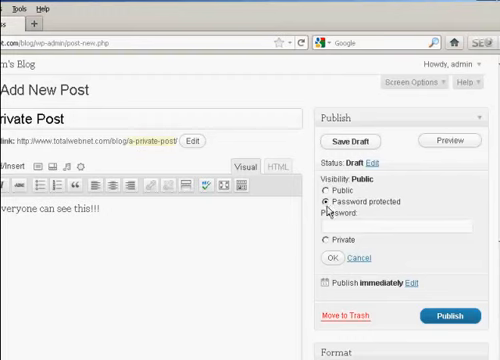
{"action": "left_click", "coordinate": [330, 228]}
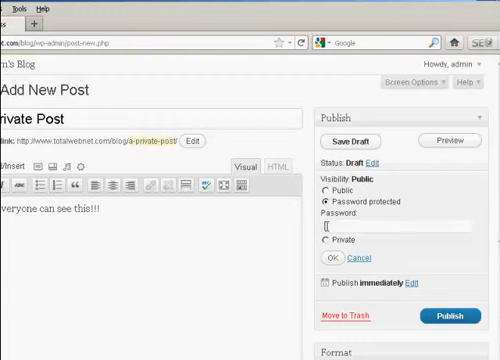
{"action": "type", "text": "a"}
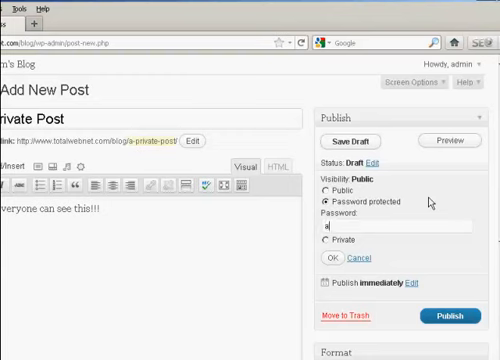
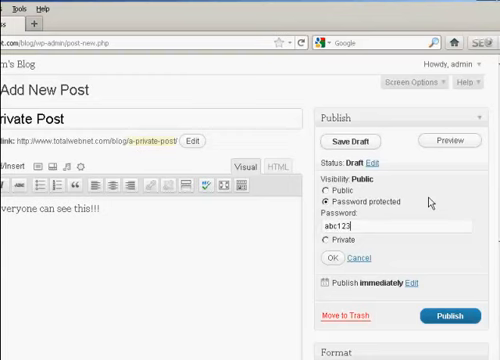
{"action": "mouse_move", "coordinate": [416, 200]}
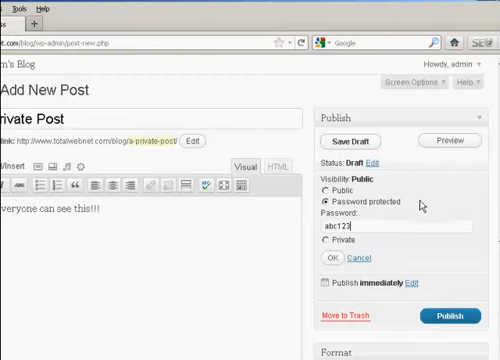
{"action": "mouse_move", "coordinate": [420, 212]}
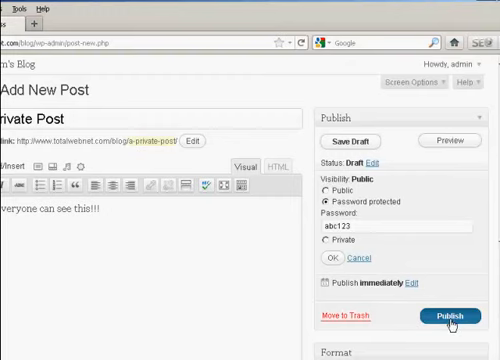
Publish the password-protected post to the blog.
{"action": "left_click", "coordinate": [440, 316]}
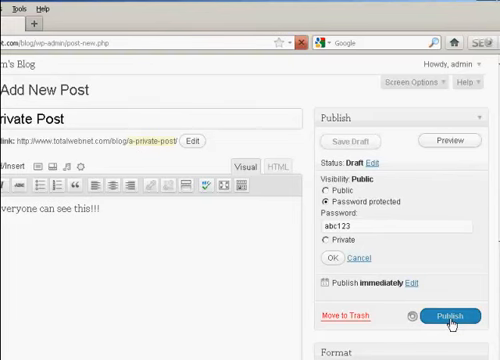
{"action": "left_click", "coordinate": [440, 312]}
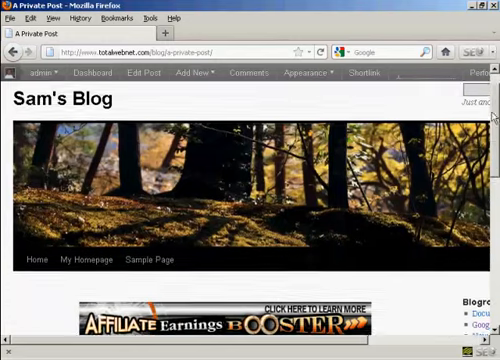
Scroll the unlocked post on Sam's Blog to reveal 'Not everyone can see this!!!'.
{"action": "scroll", "scroll_direction": "down", "scroll_amount": 3}
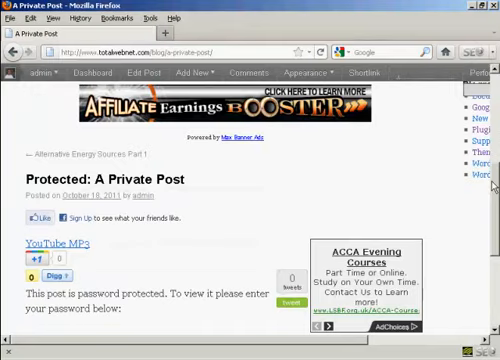
{"action": "scroll", "scroll_direction": "down", "scroll_amount": 3}
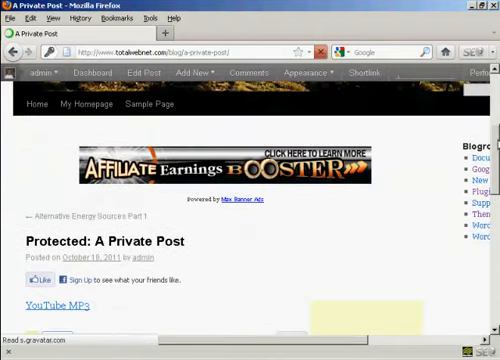
{"action": "scroll", "scroll_direction": "down", "scroll_amount": 3}
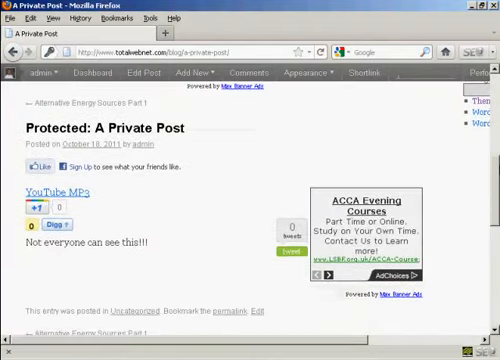